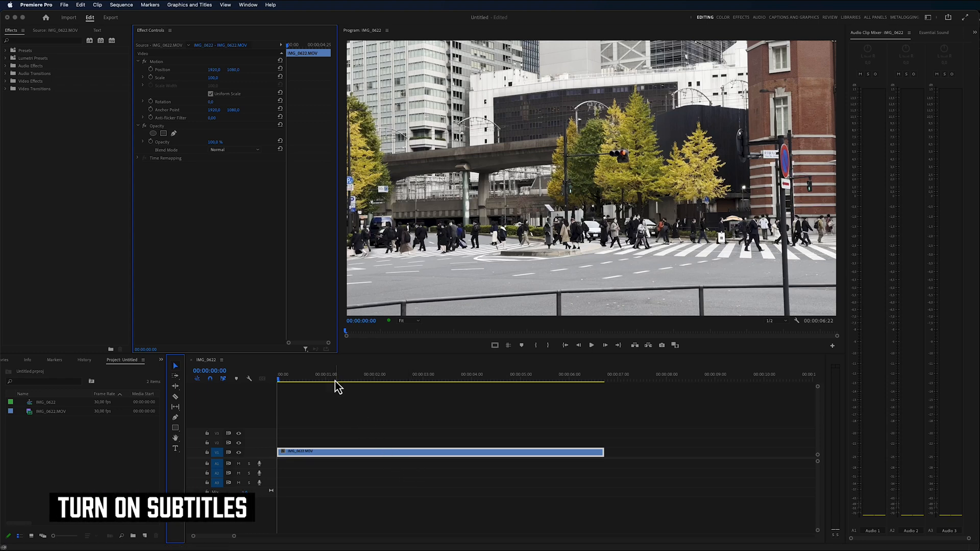
Switch to the Razor tool to split the IMG_0422.MOV clip near 1.5 seconds.
click(475, 380)
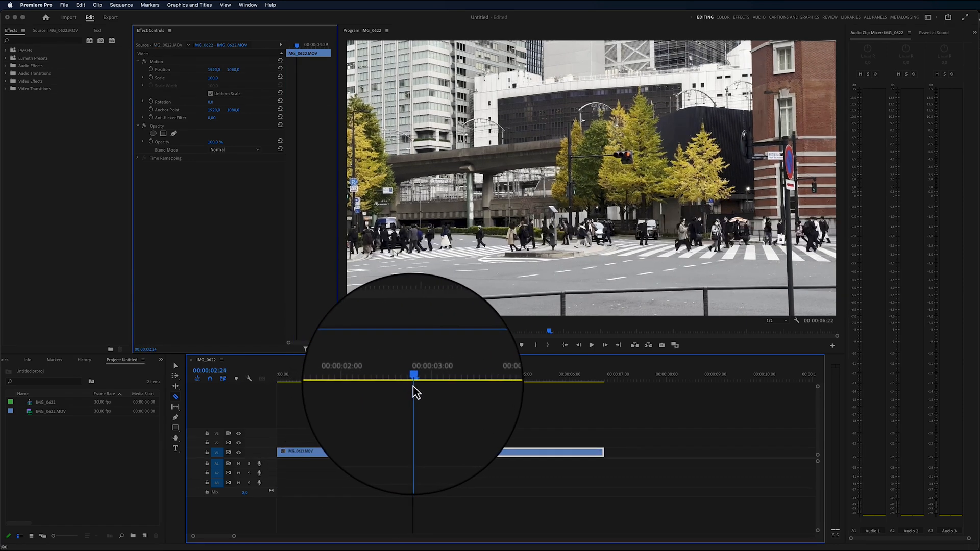
Move the playhead to 00:00:03:07 and razor-cut the clip there.
drag(412, 374, 435, 374)
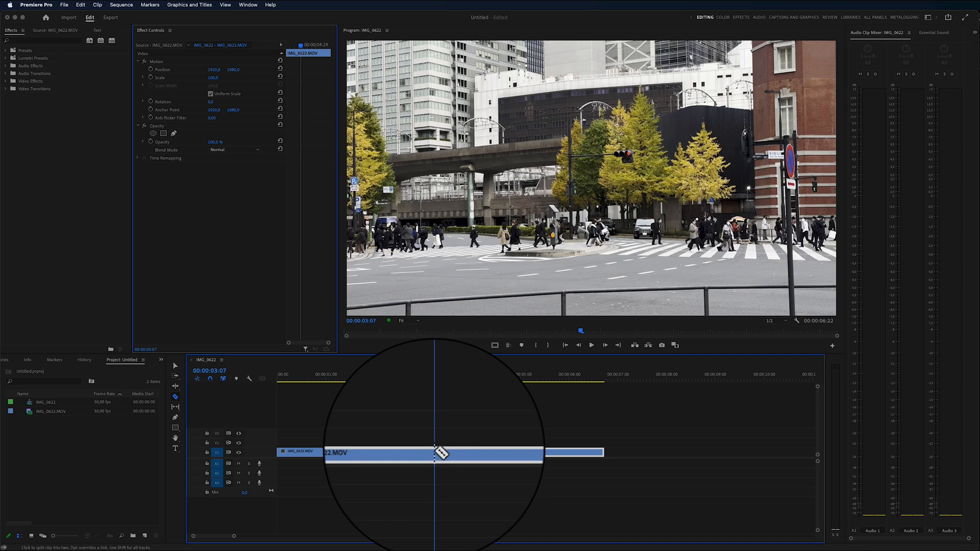
click(433, 452)
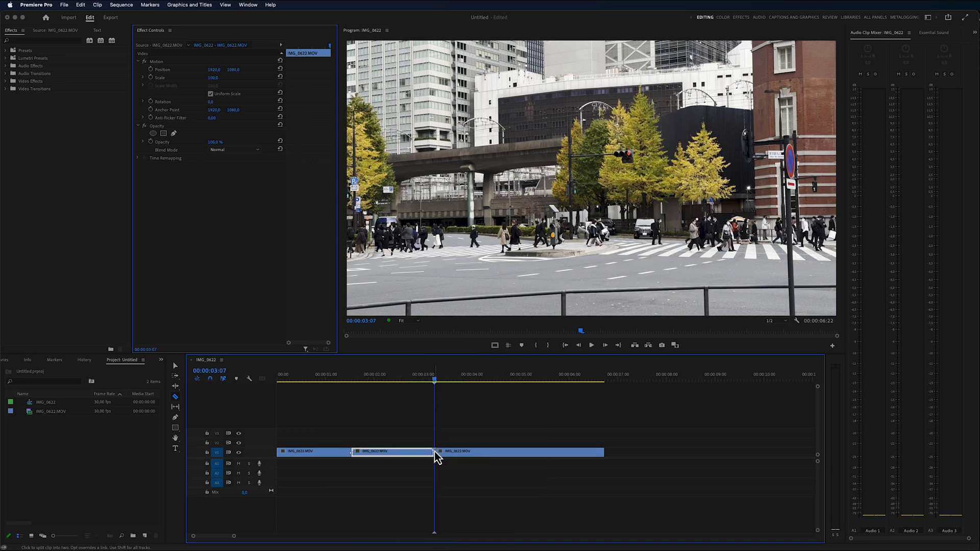